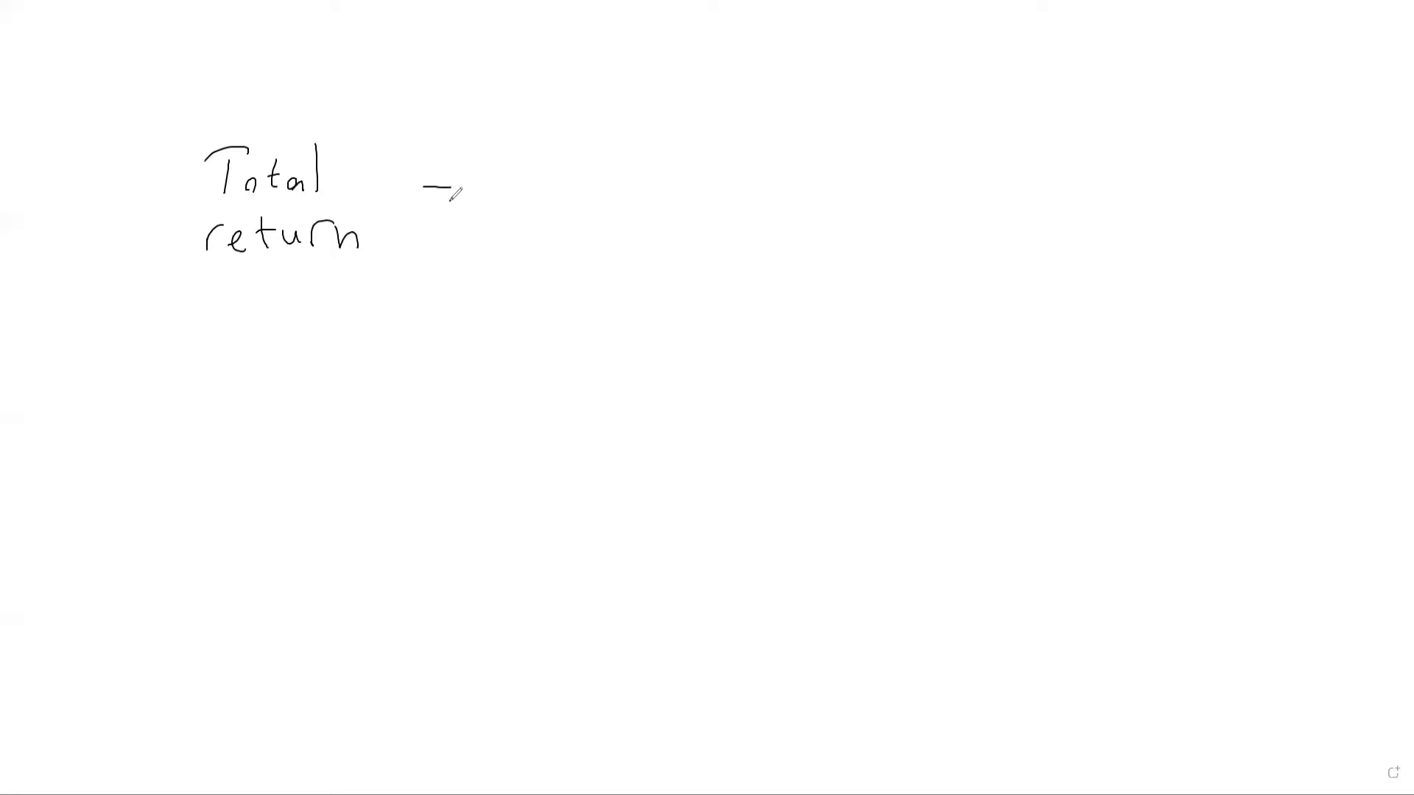
type("Dividend")
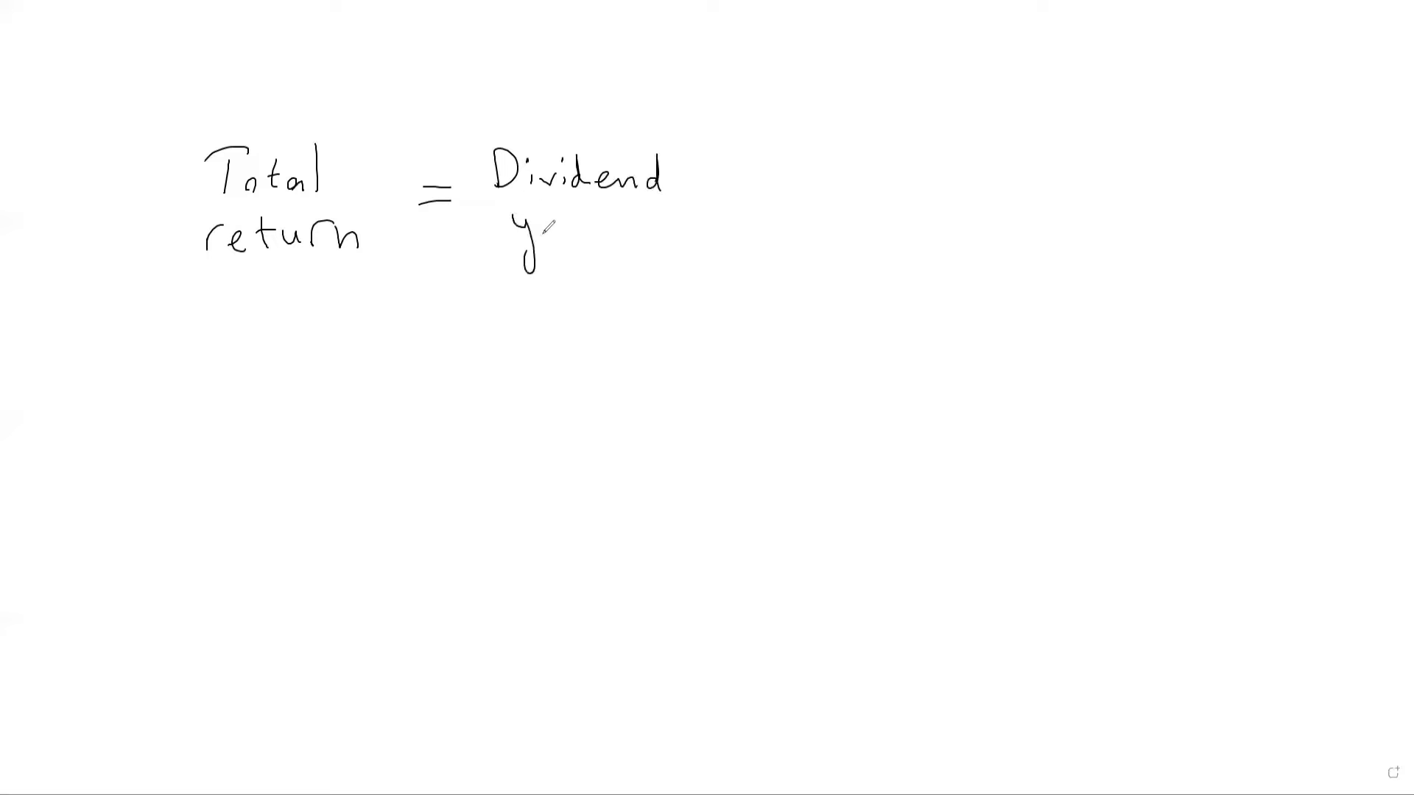
type("ield")
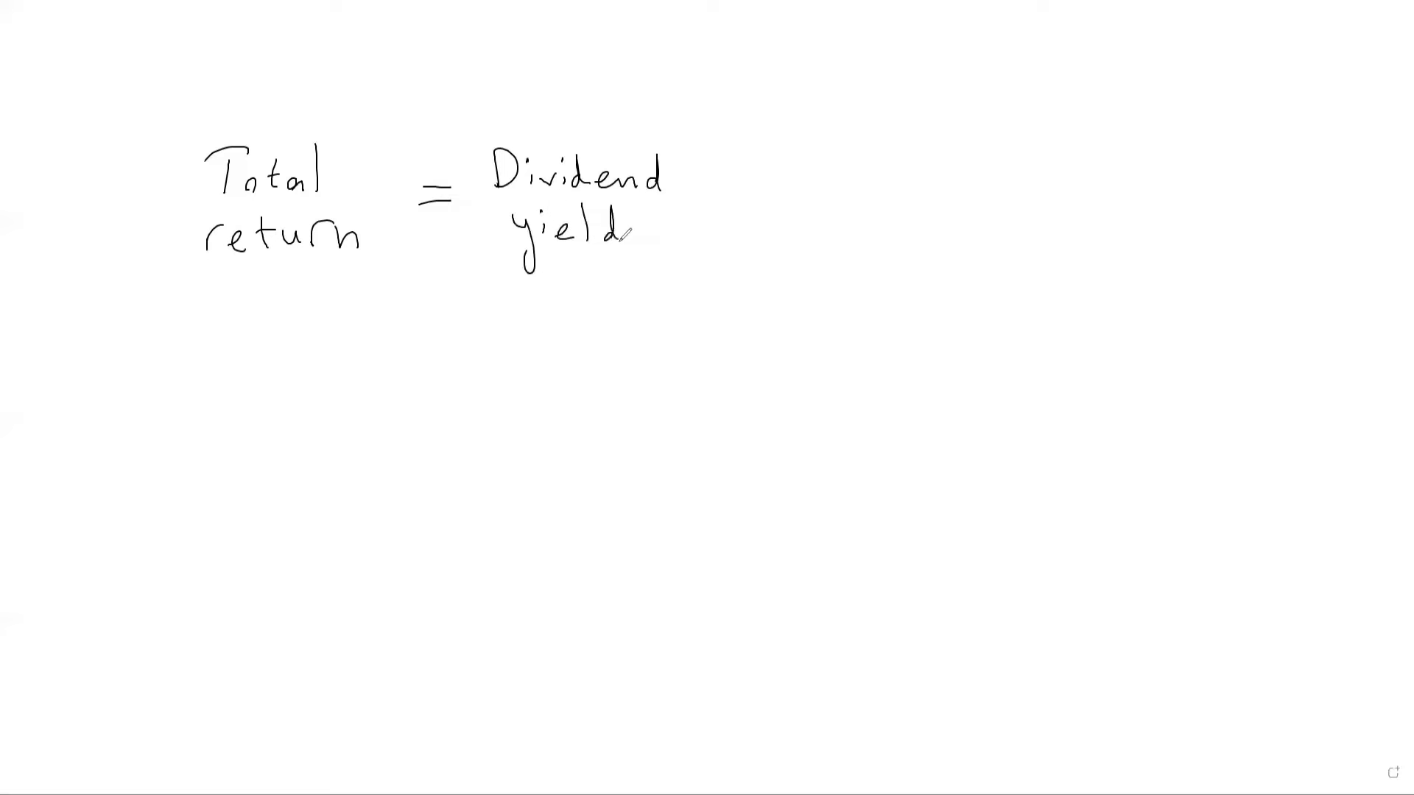
type("+")
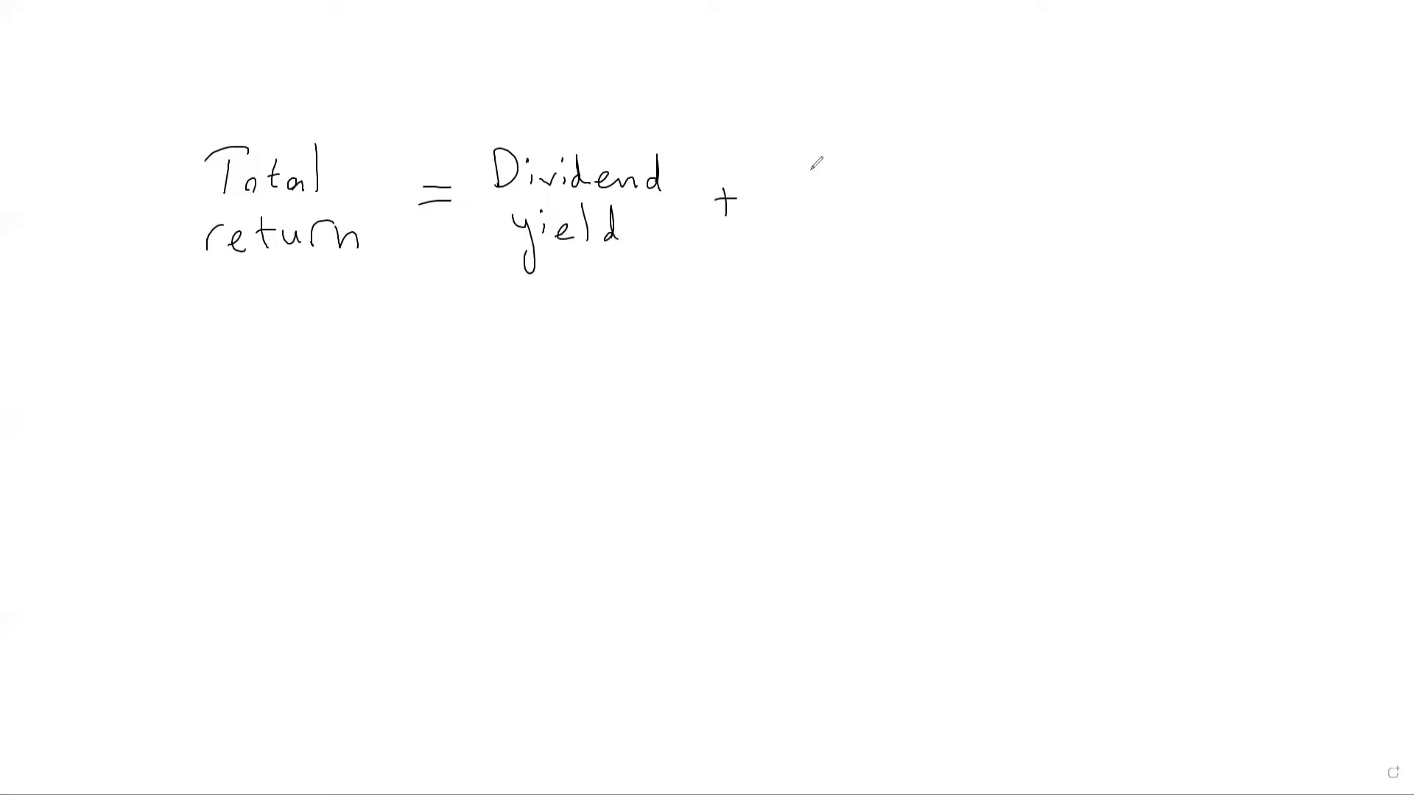